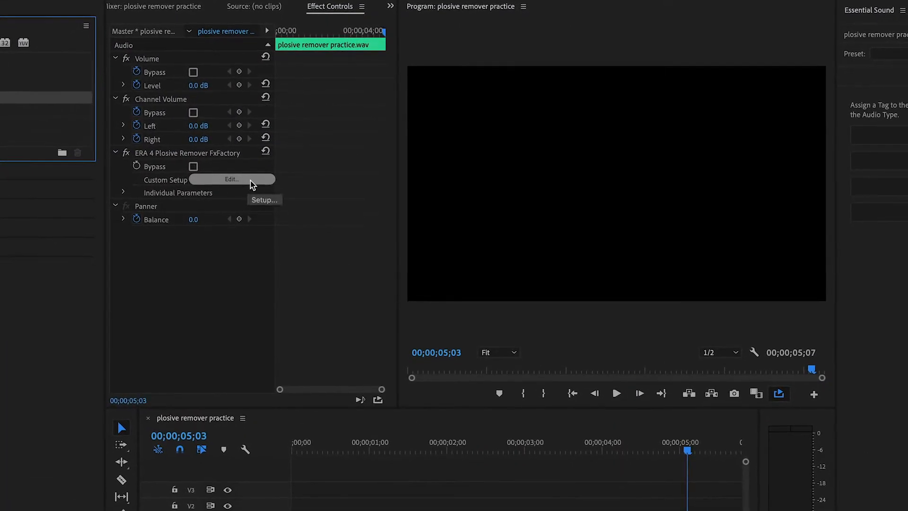
Switch the ERA 4 Plosive Remover from Normal to Extreme mode, leaving processing at 86%.
{"action": "left_click", "coordinate": [231, 178]}
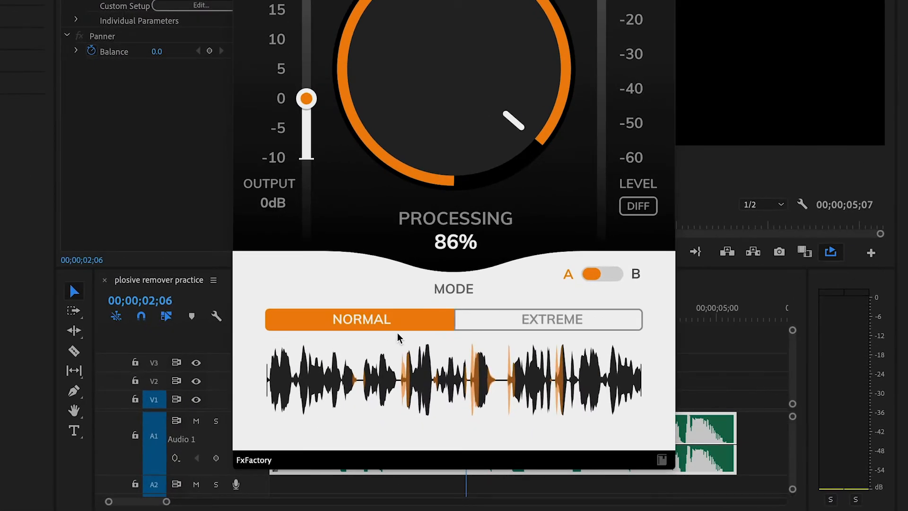
{"action": "left_click", "coordinate": [550, 318]}
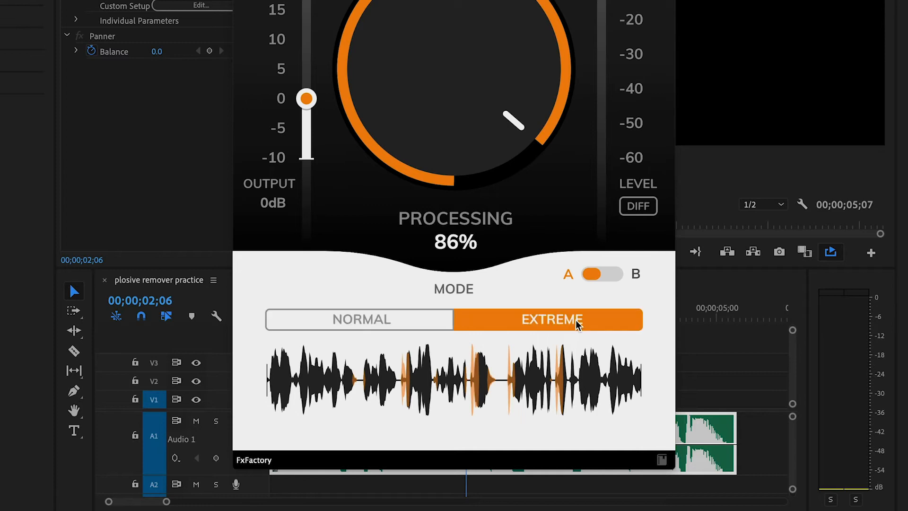